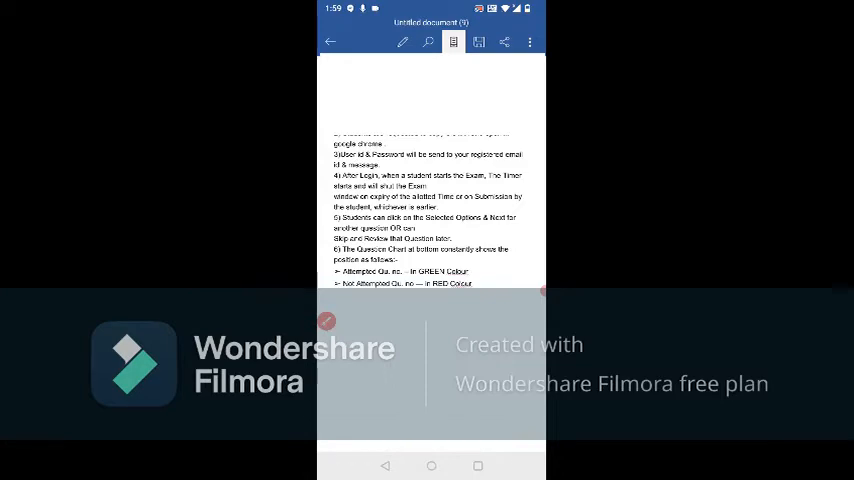
# Leave the instructions document, glance at the Gmail inbox, and return to the home screen
pyautogui.click(432, 464)
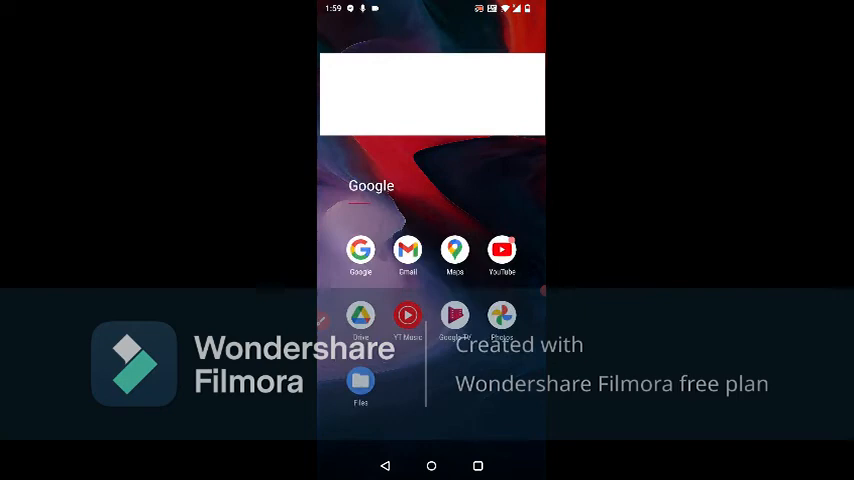
pyautogui.click(408, 252)
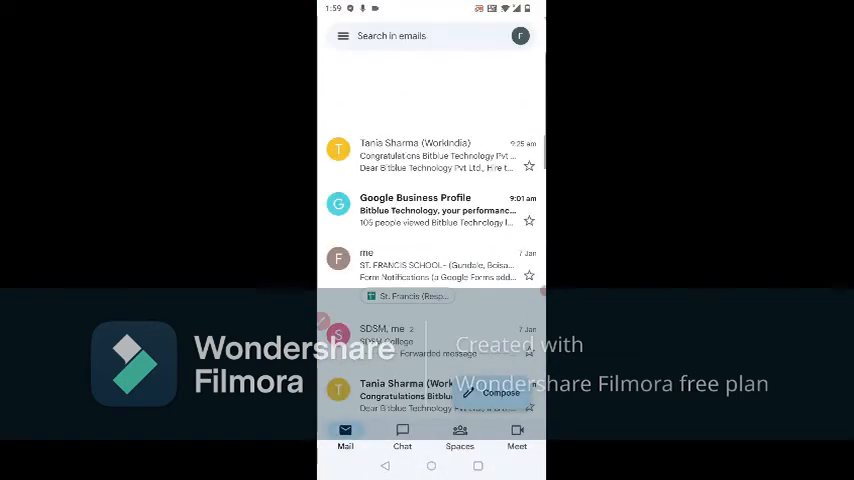
pyautogui.click(430, 260)
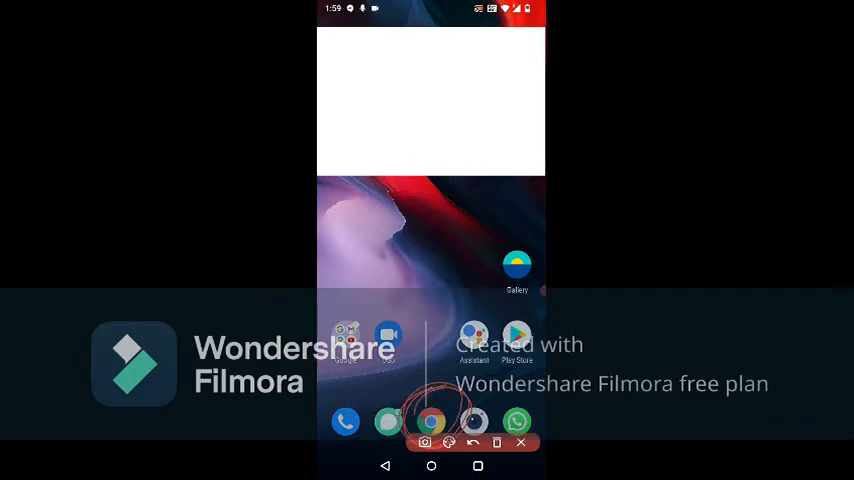
# Load the exam portal's student login page in Chrome
pyautogui.click(432, 420)
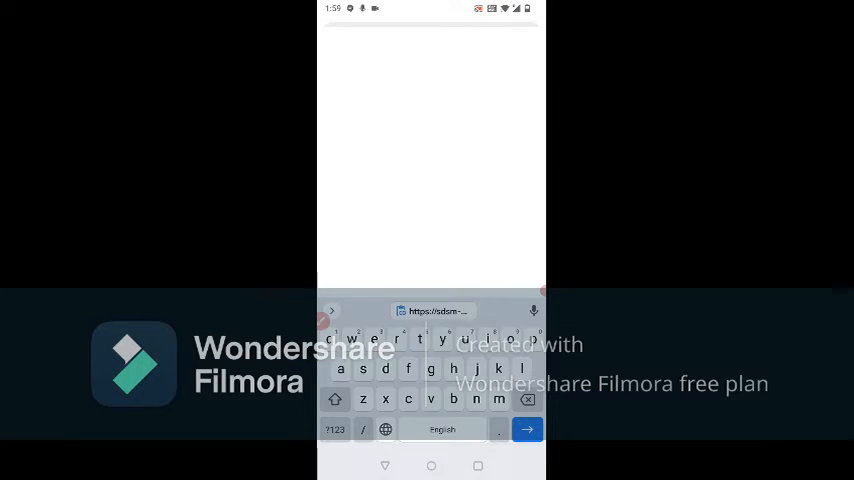
pyautogui.click(528, 428)
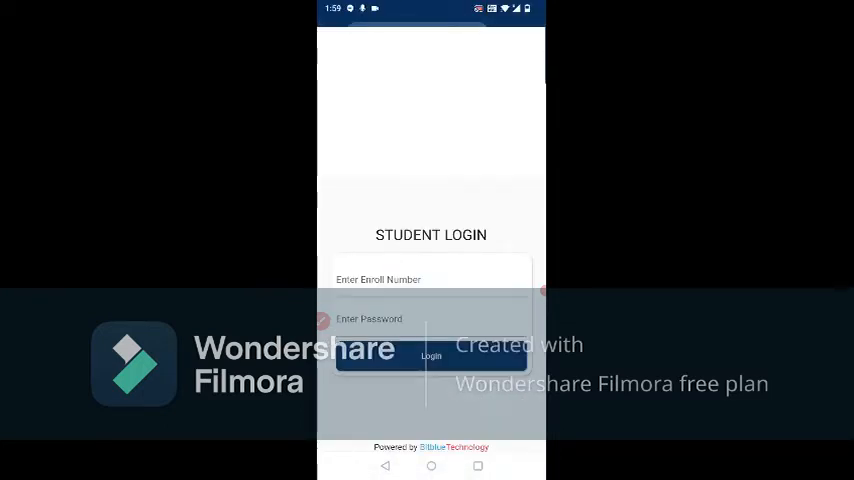
# Log in with the enrolment number and password, allow notifications and dismiss the permission warning
pyautogui.click(430, 280)
pyautogui.write('12468')
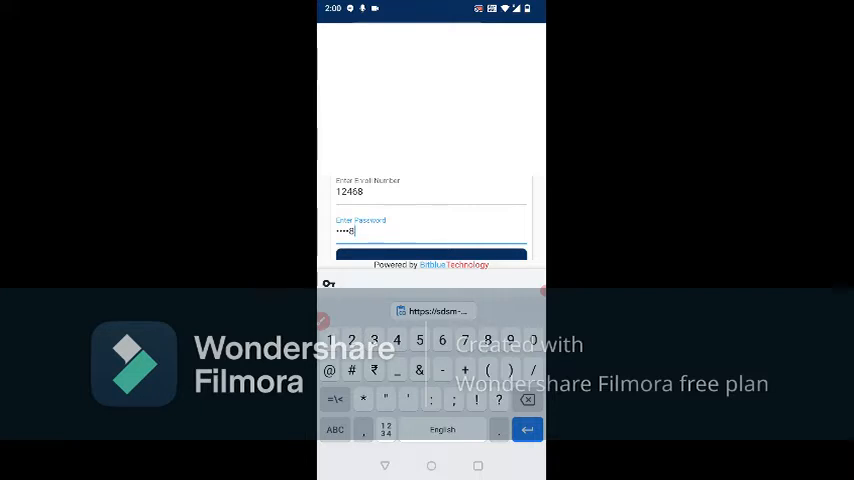
pyautogui.write('/')
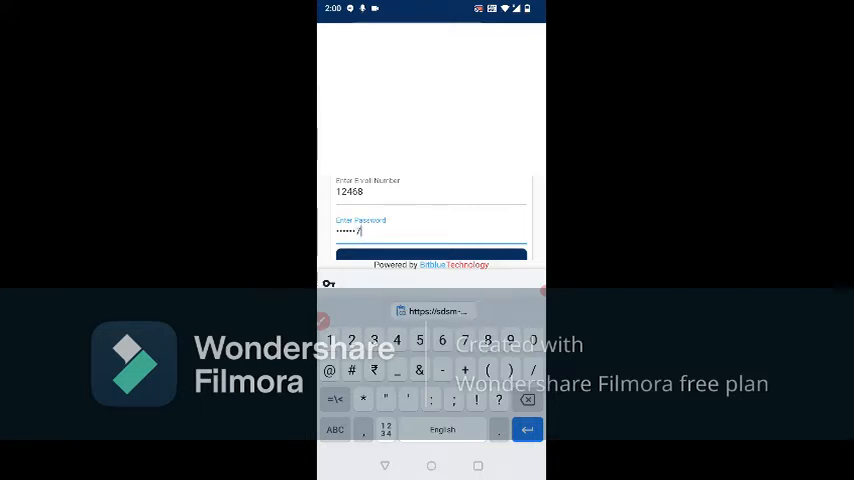
pyautogui.click(424, 254)
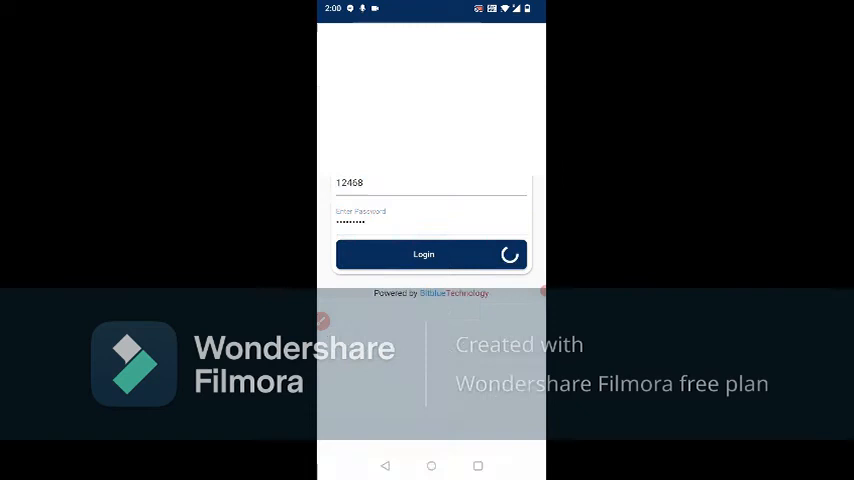
pyautogui.click(424, 254)
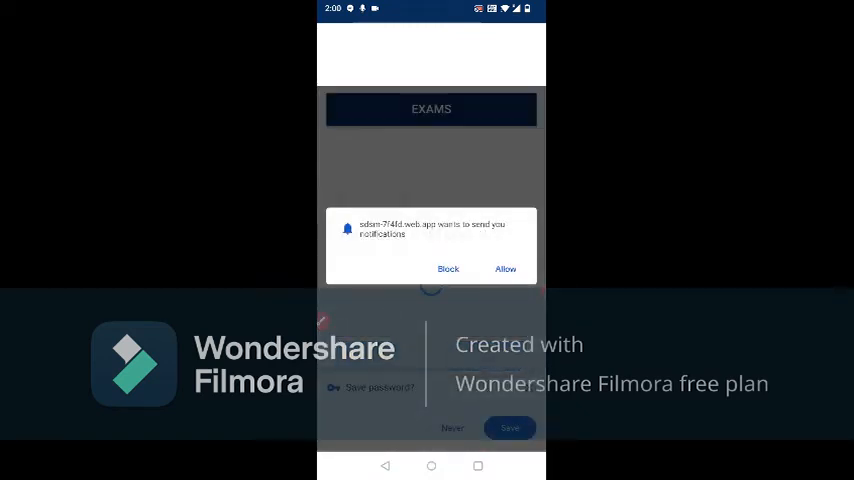
pyautogui.click(504, 268)
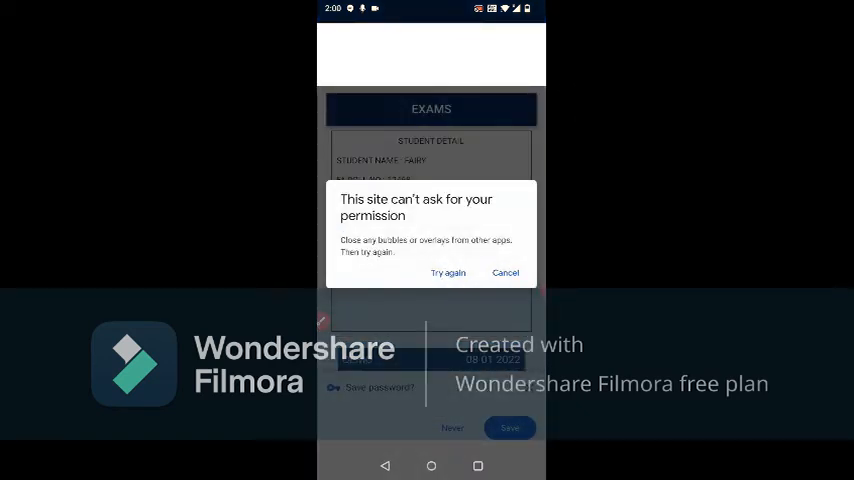
pyautogui.click(504, 272)
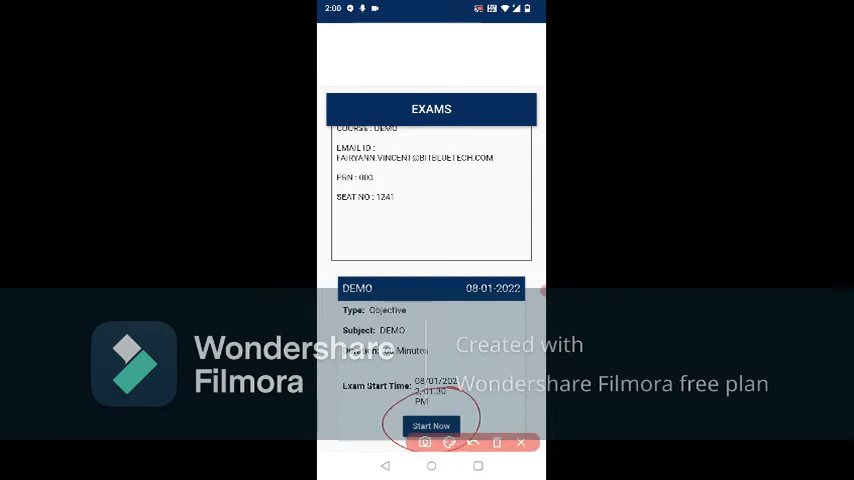
# Start the 50-question DEMO exam so question 1 appears with its countdown timer
pyautogui.click(432, 424)
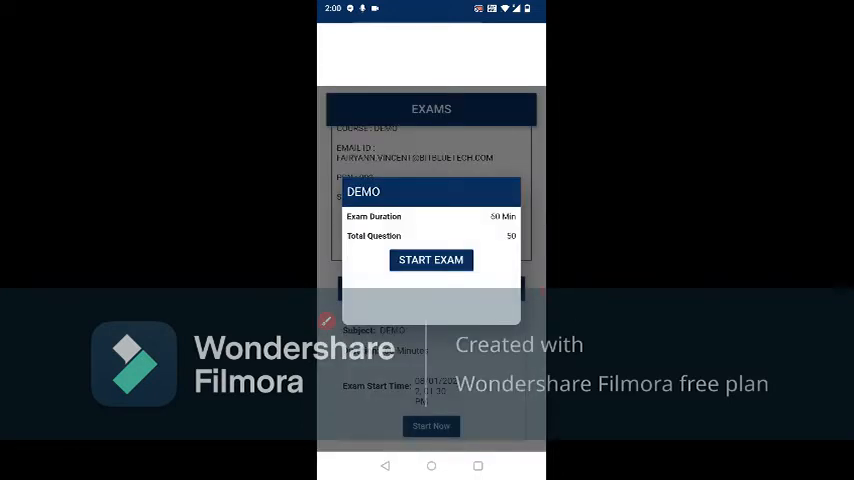
pyautogui.click(432, 260)
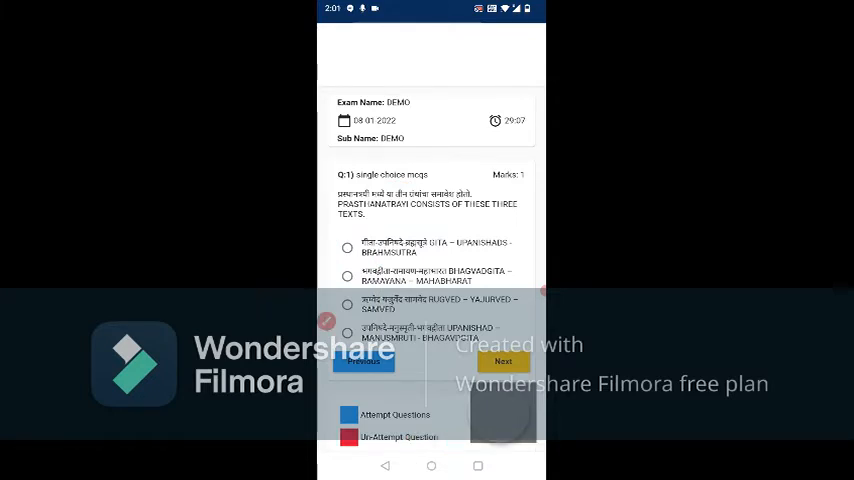
# Answer question 1 with the second option and advance past question 3 to the question palette
pyautogui.click(348, 276)
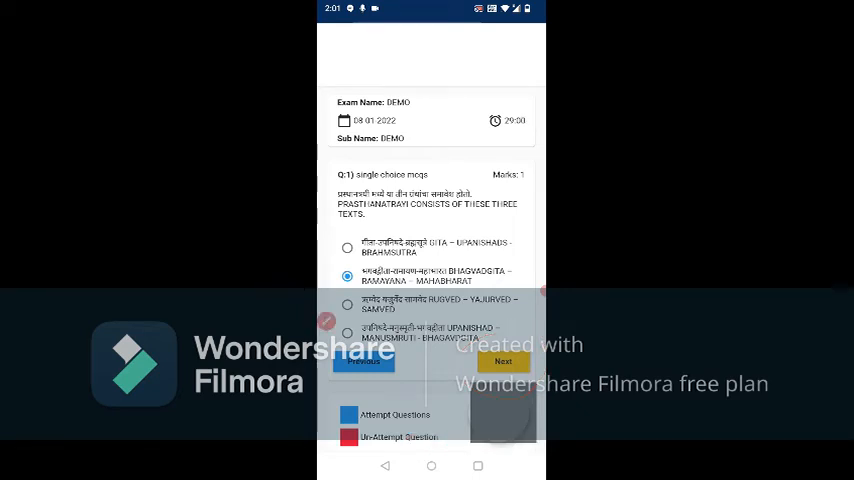
pyautogui.click(502, 360)
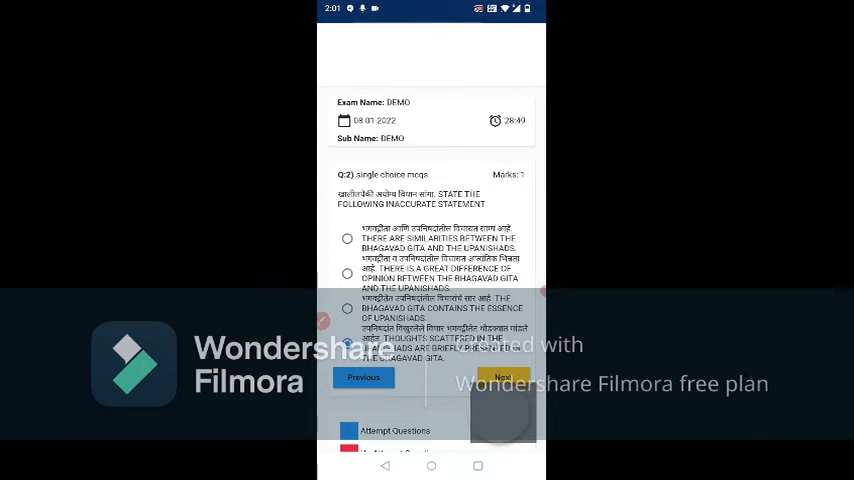
pyautogui.click(502, 376)
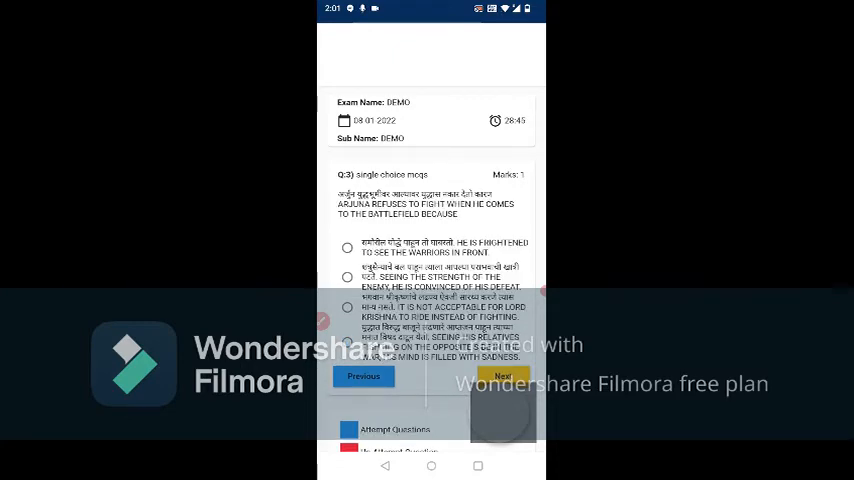
pyautogui.scroll(-3)
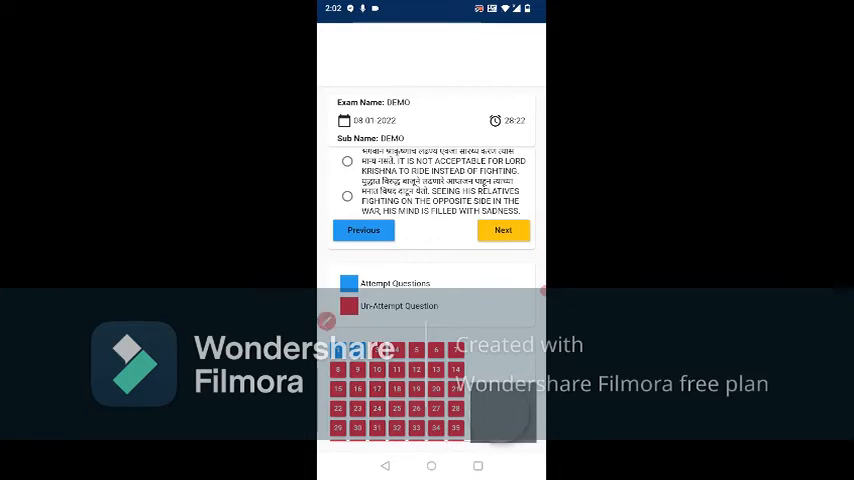
# Jump through later questions via the palette, reach question 50 and the summary showing 4 of 50 attempted
pyautogui.click(504, 230)
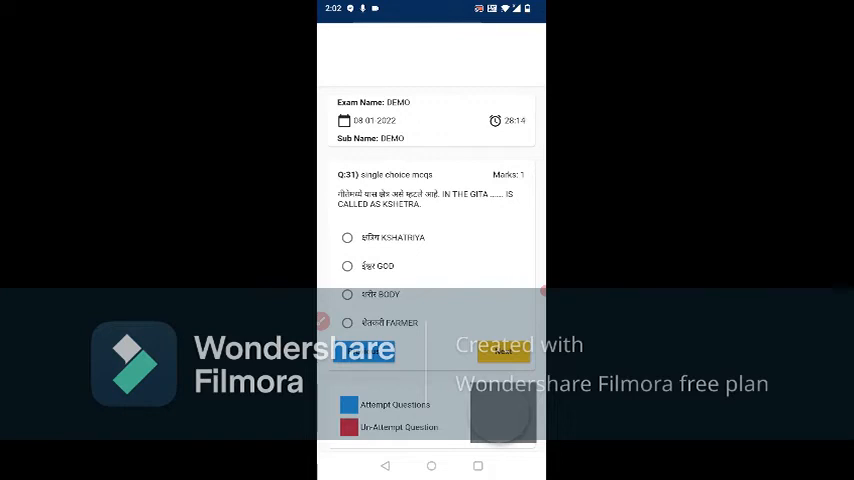
pyautogui.click(348, 266)
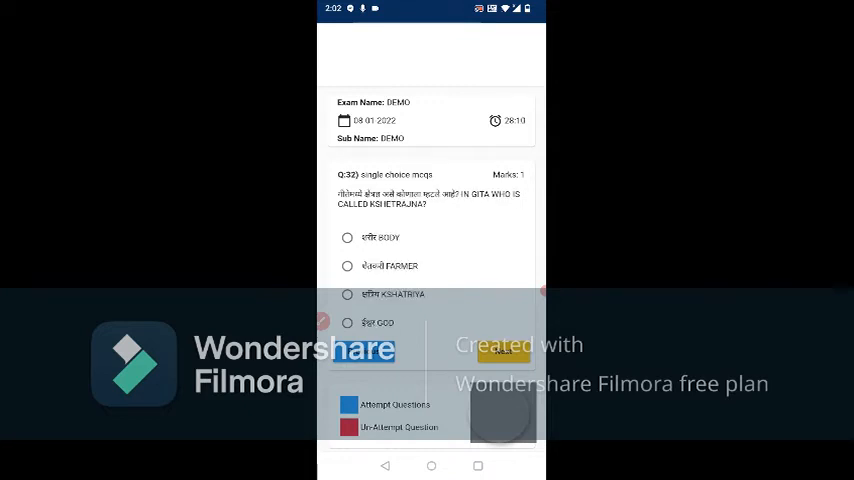
pyautogui.scroll(-3)
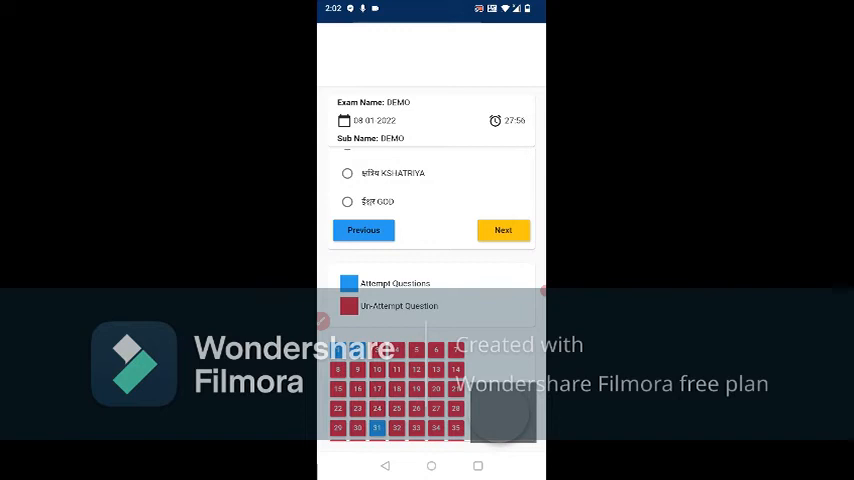
pyautogui.scroll(-3)
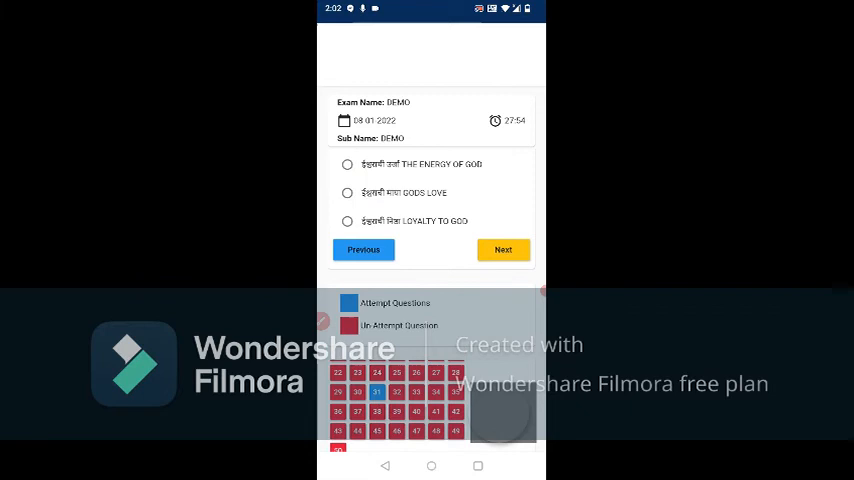
pyautogui.click(504, 250)
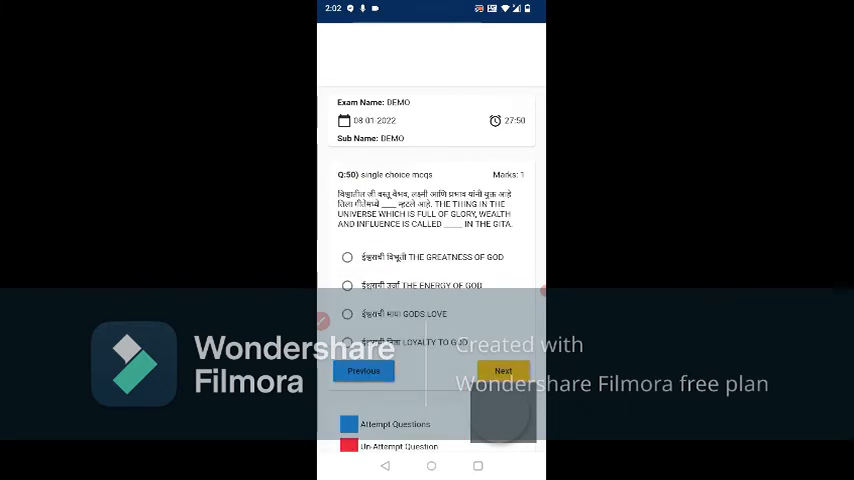
pyautogui.click(348, 256)
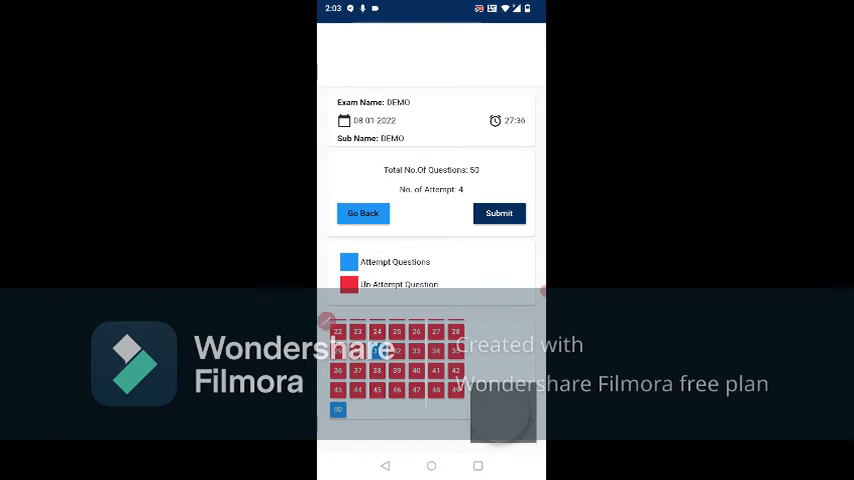
# Go back to review question 49, answer question 50, and return to the summary showing 5 of 50 attempted
pyautogui.click(336, 408)
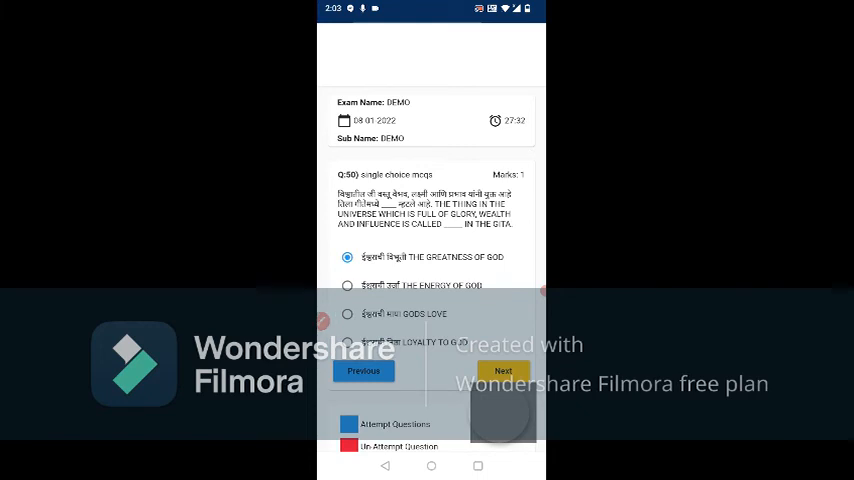
pyautogui.click(364, 376)
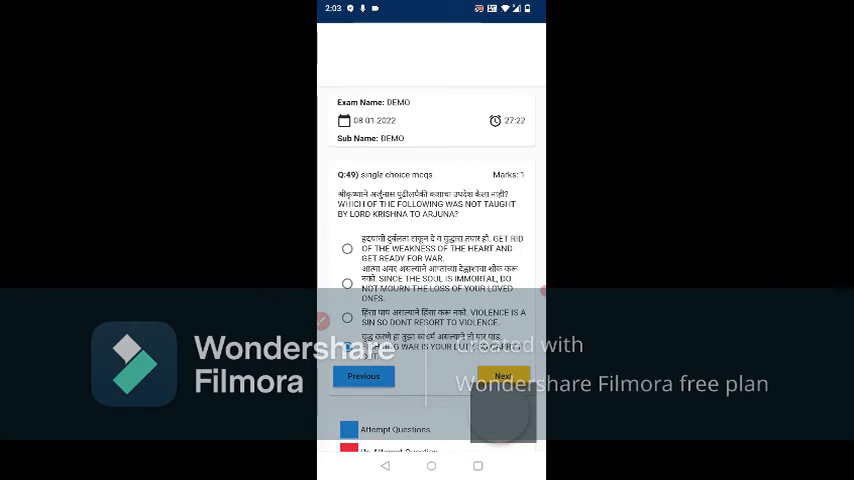
pyautogui.click(504, 376)
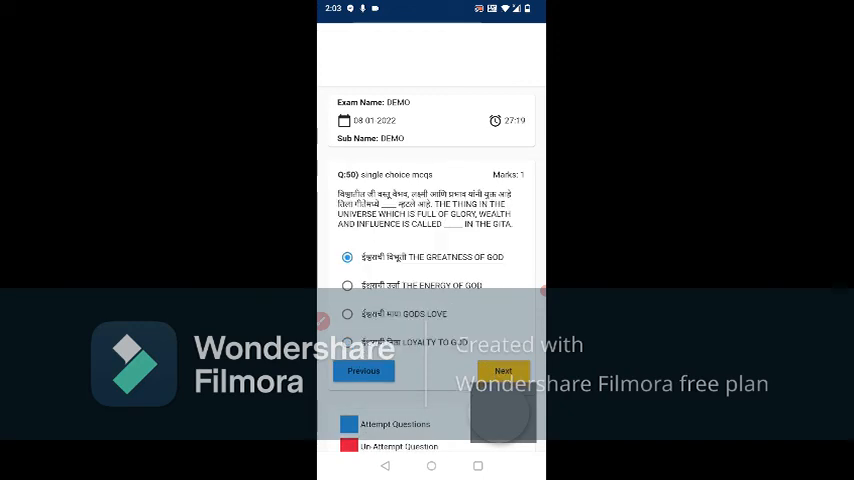
pyautogui.click(504, 372)
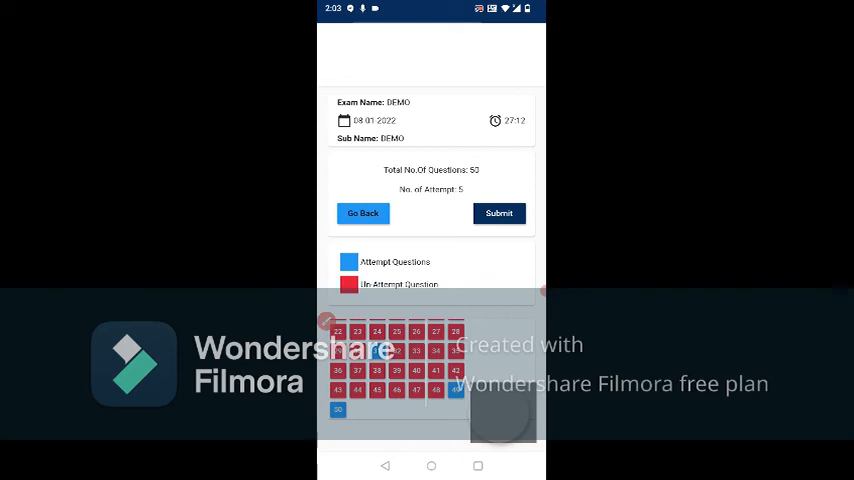
# Submit the DEMO exam, see the result of 5 of 50 attempted, and head back to the portal home
pyautogui.click(498, 212)
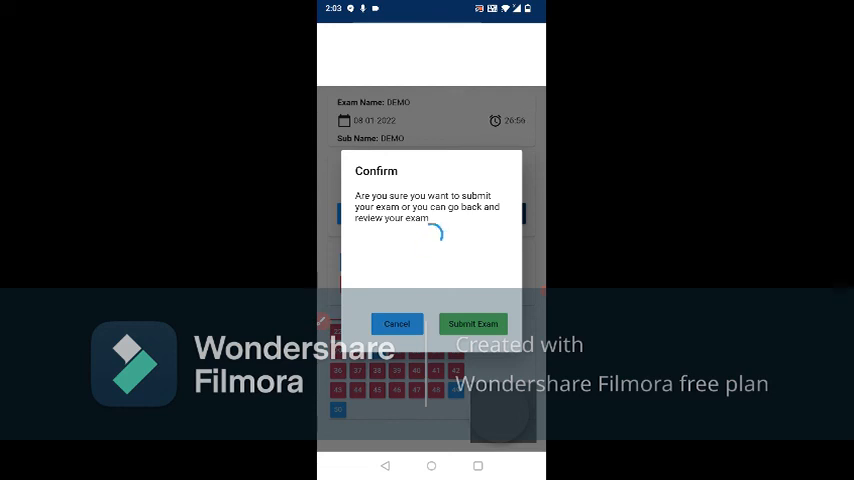
pyautogui.click(472, 324)
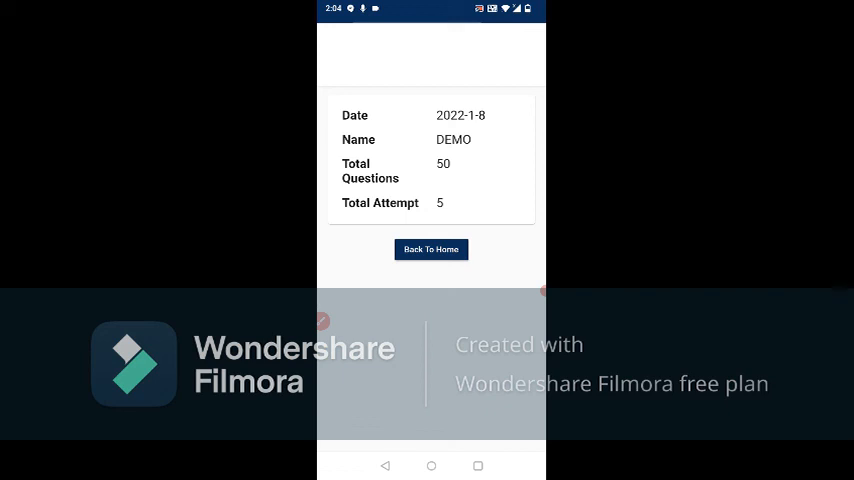
pyautogui.click(432, 250)
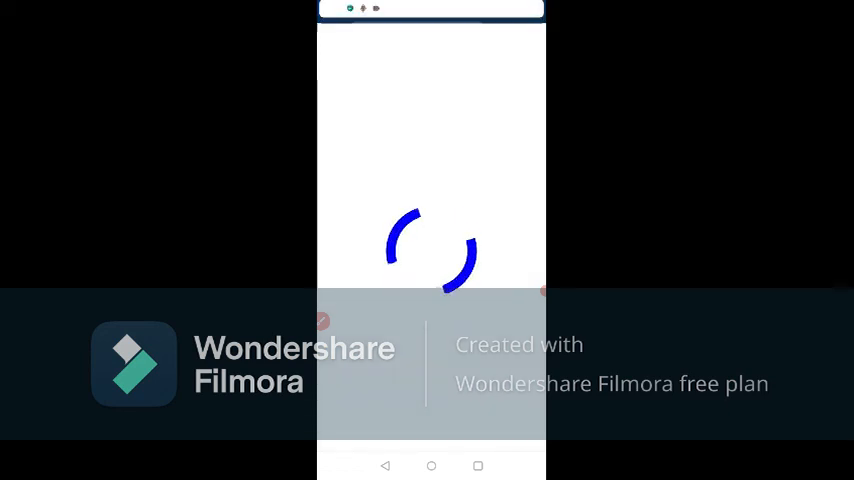